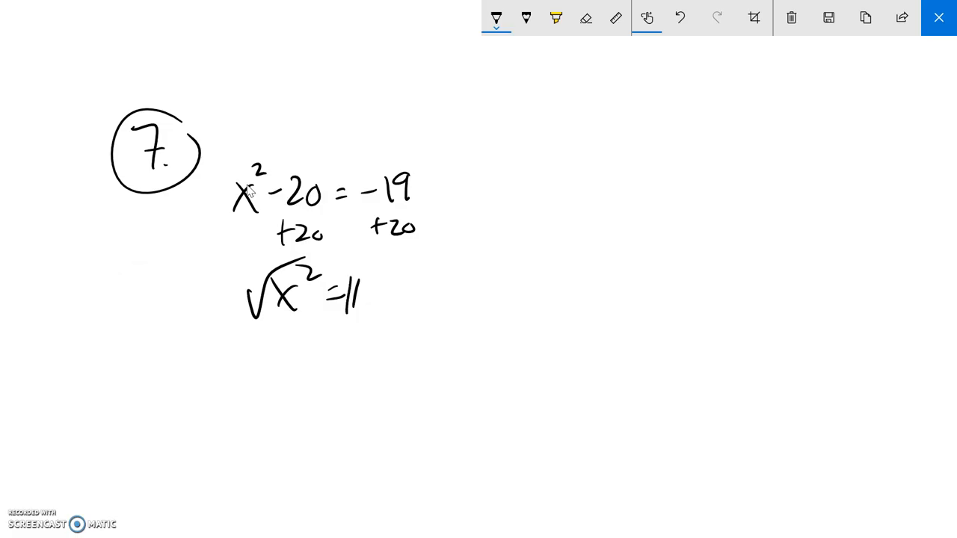
Write ±√1, x = ±1, then x = −1,1 and circle the final answer
{"action": "left_click_drag", "start_coordinate": [351, 314], "coordinate": [382, 257]}
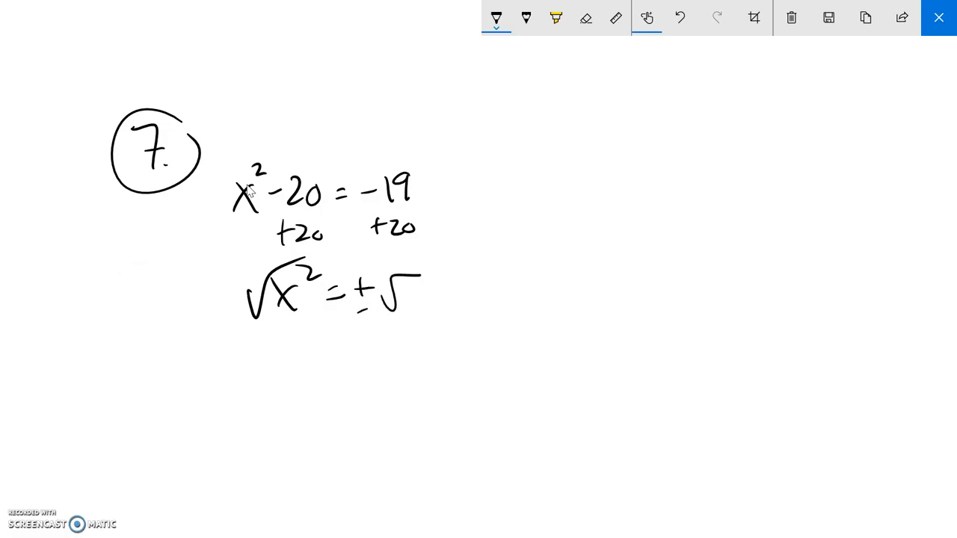
{"action": "left_click_drag", "start_coordinate": [413, 284], "coordinate": [413, 310]}
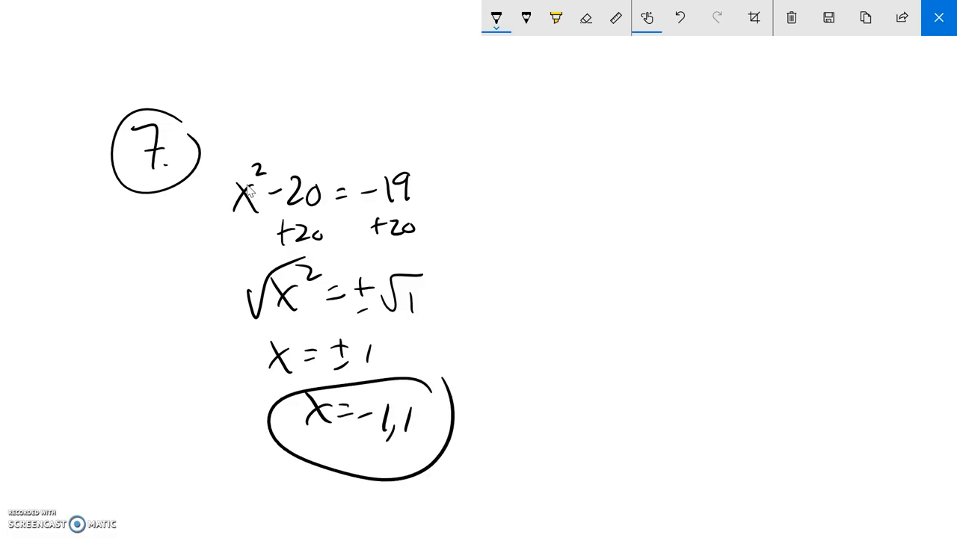
{"action": "mouse_move", "coordinate": [939, 18]}
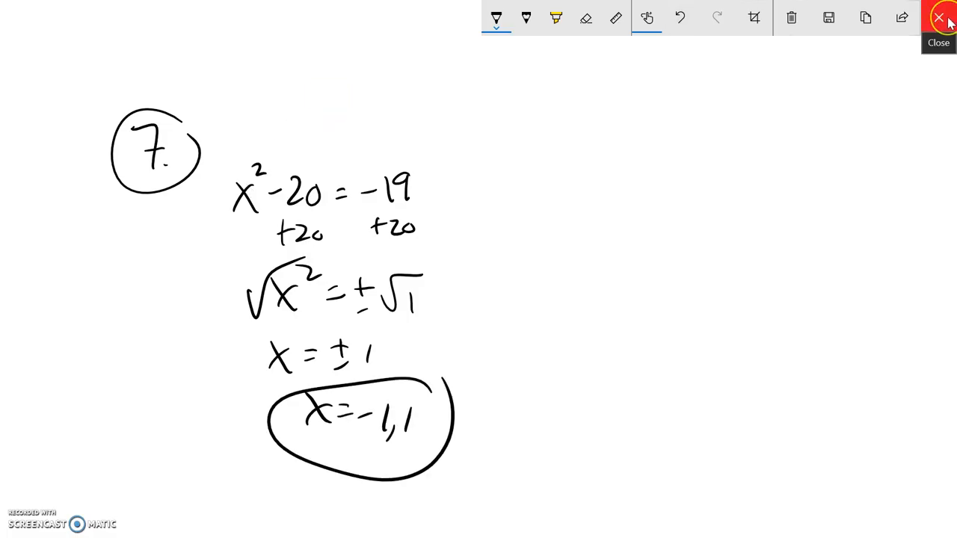